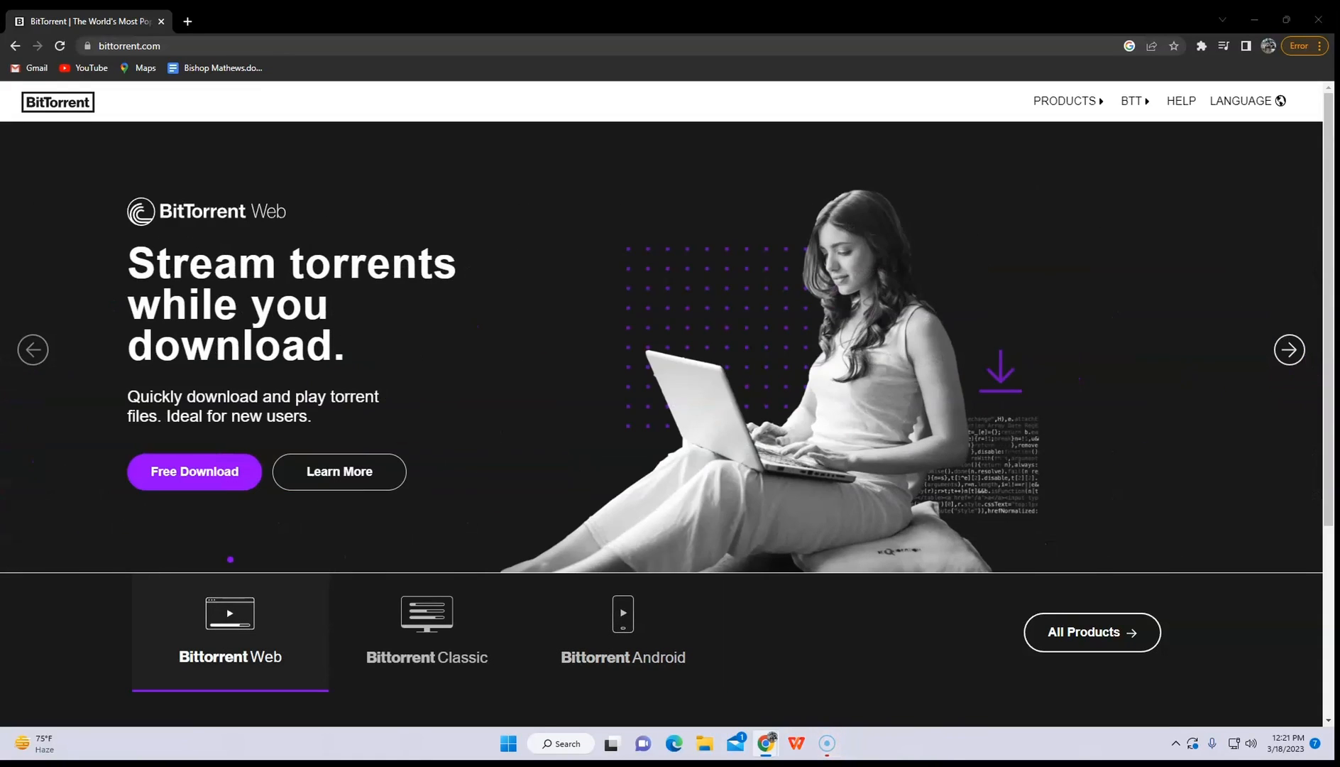
Cycle the BitTorrent product carousel through Classic and Android, then return to BitTorrent Web.
{"action": "left_click", "coordinate": [426, 632]}
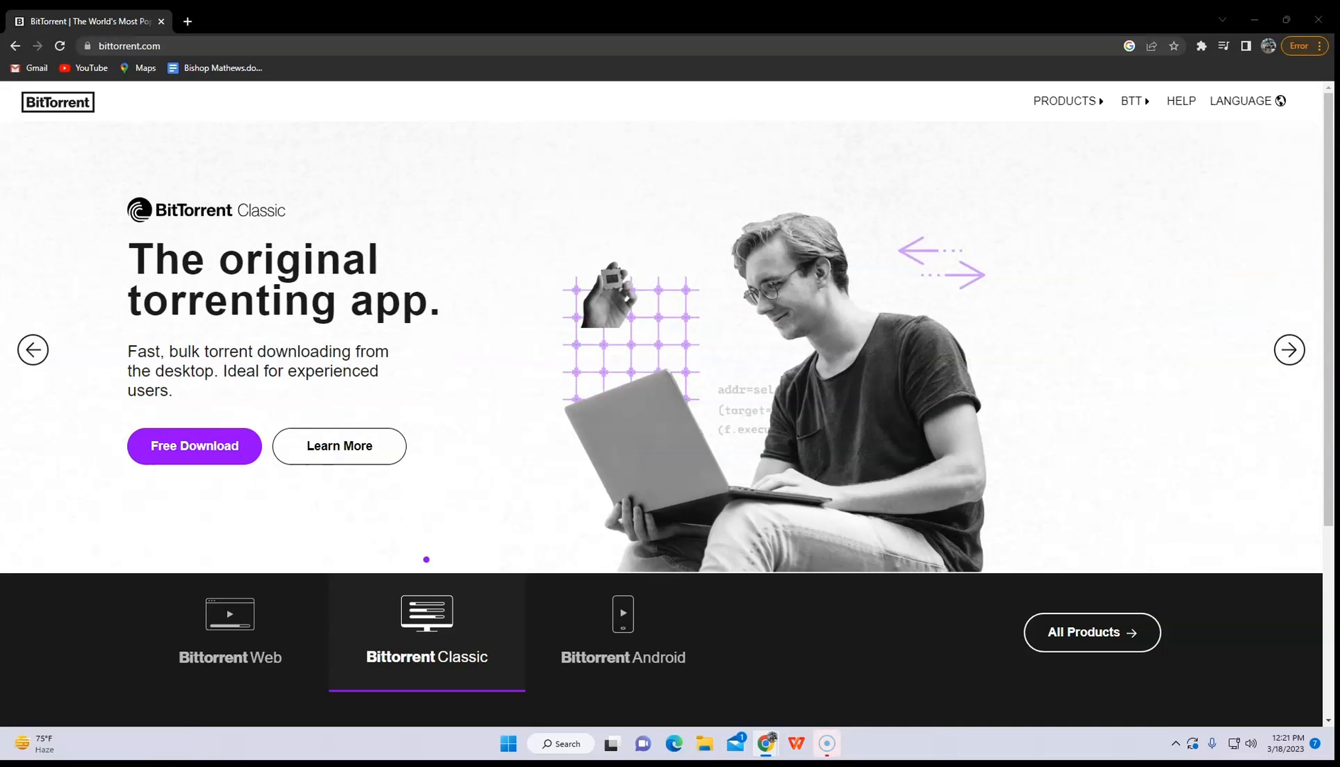
{"action": "left_click", "coordinate": [624, 632]}
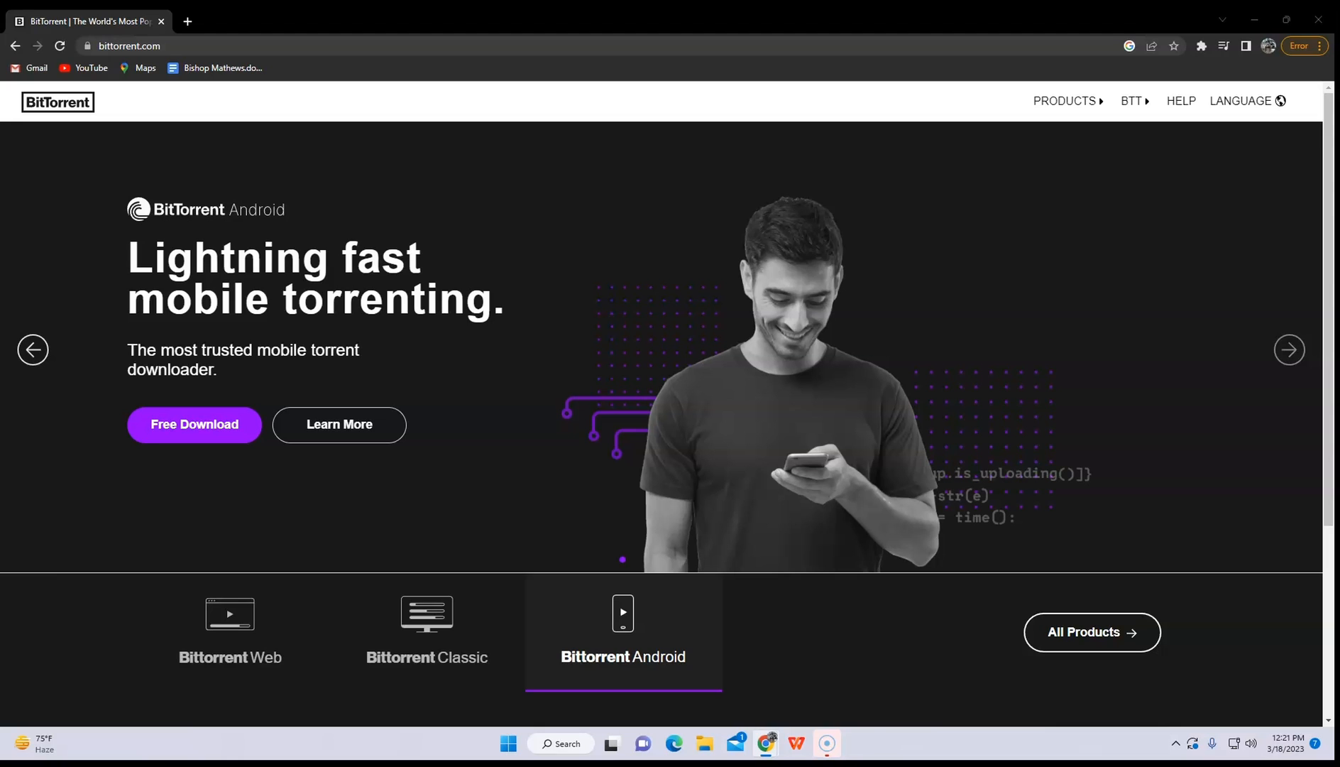
{"action": "left_click", "coordinate": [230, 630]}
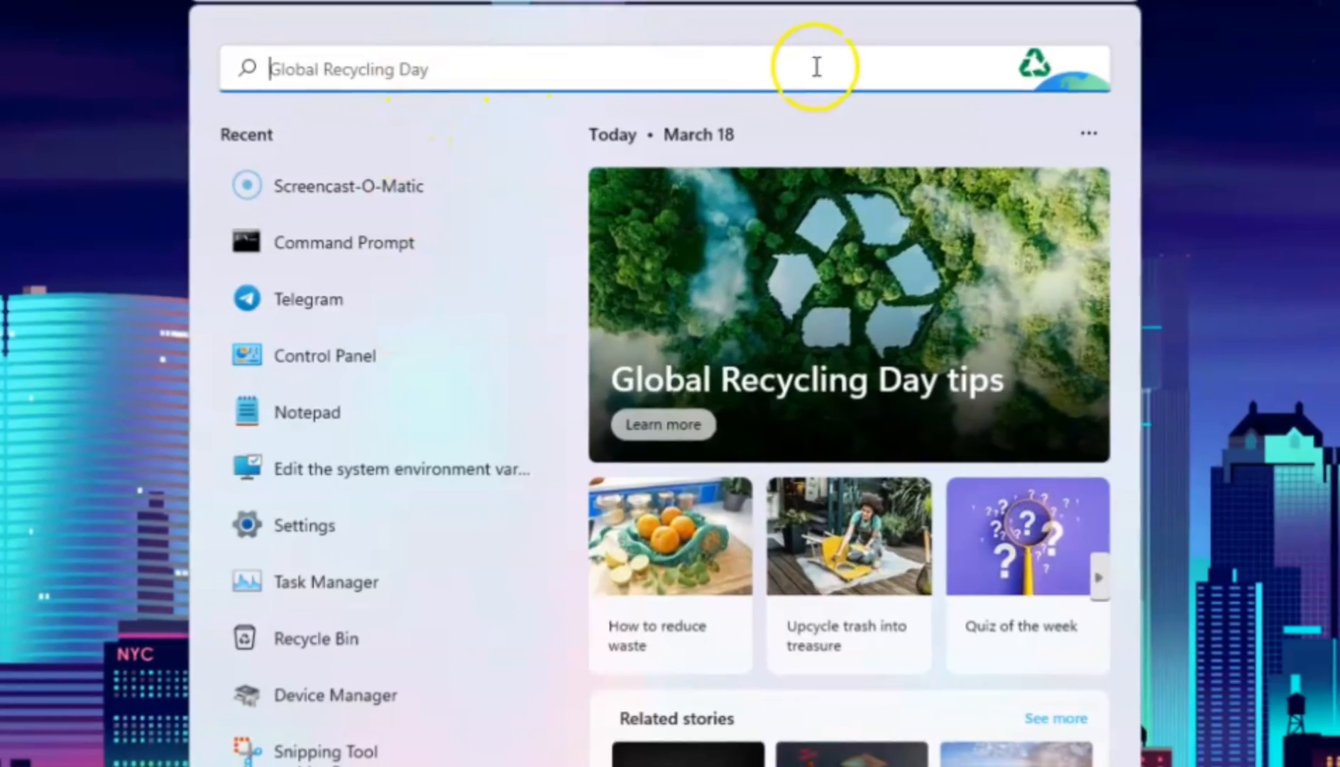
Search Start for 'settings' and launch the Settings app from Best match.
{"action": "type", "text": "settings"}
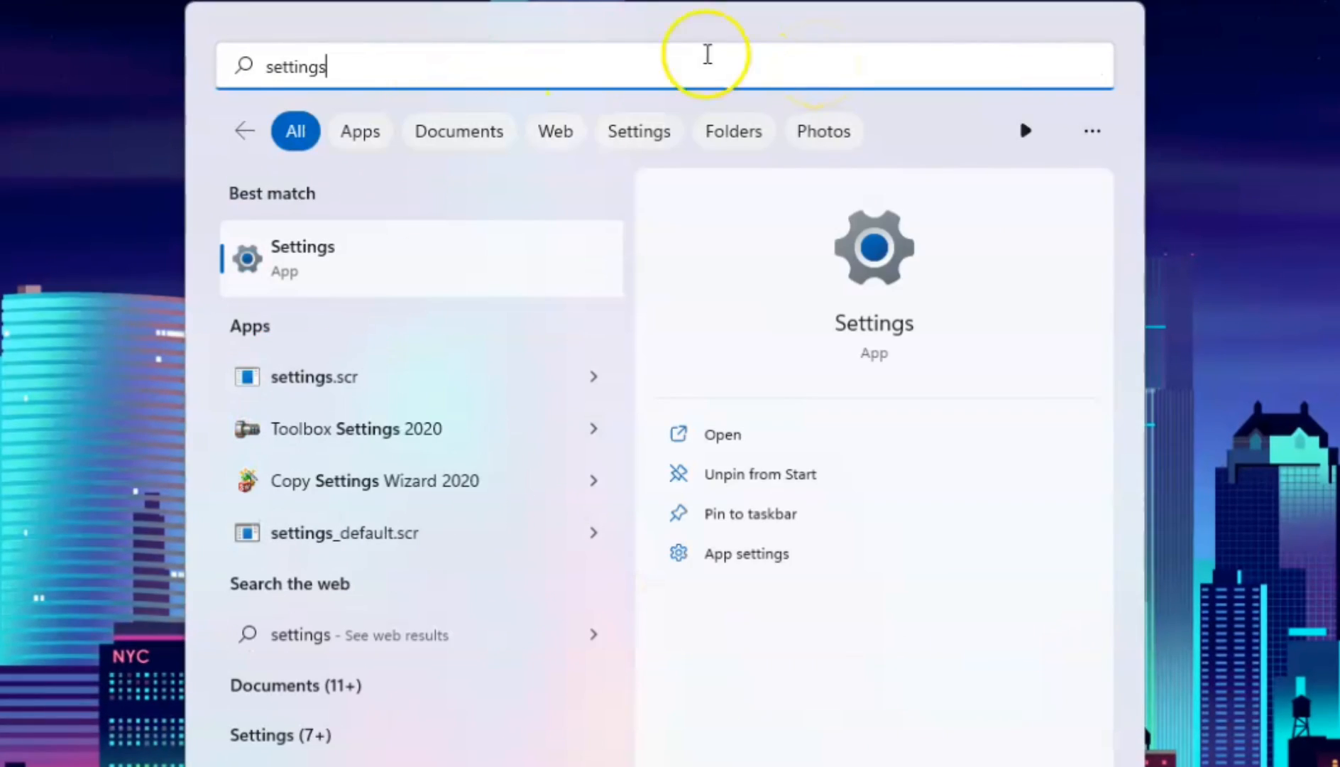
{"action": "left_click", "coordinate": [302, 257]}
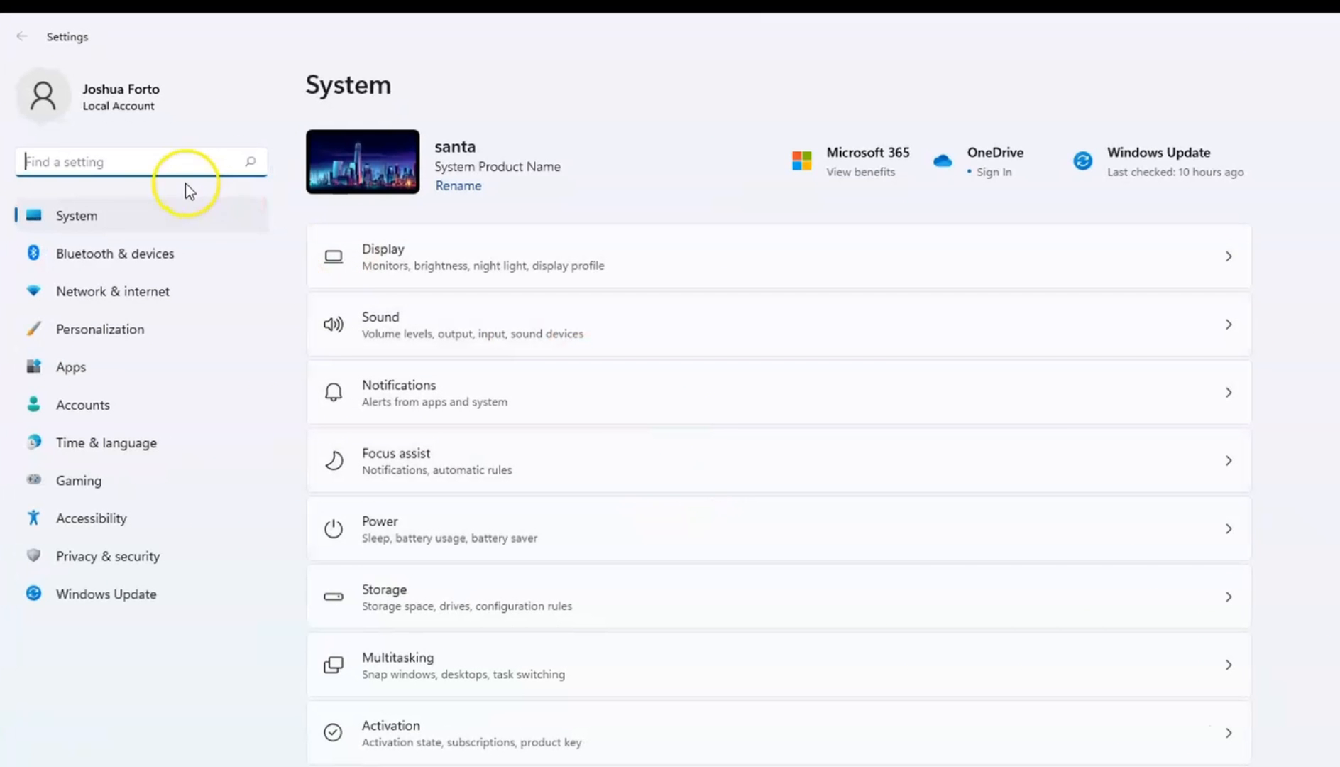
{"action": "mouse_move", "coordinate": [60, 376]}
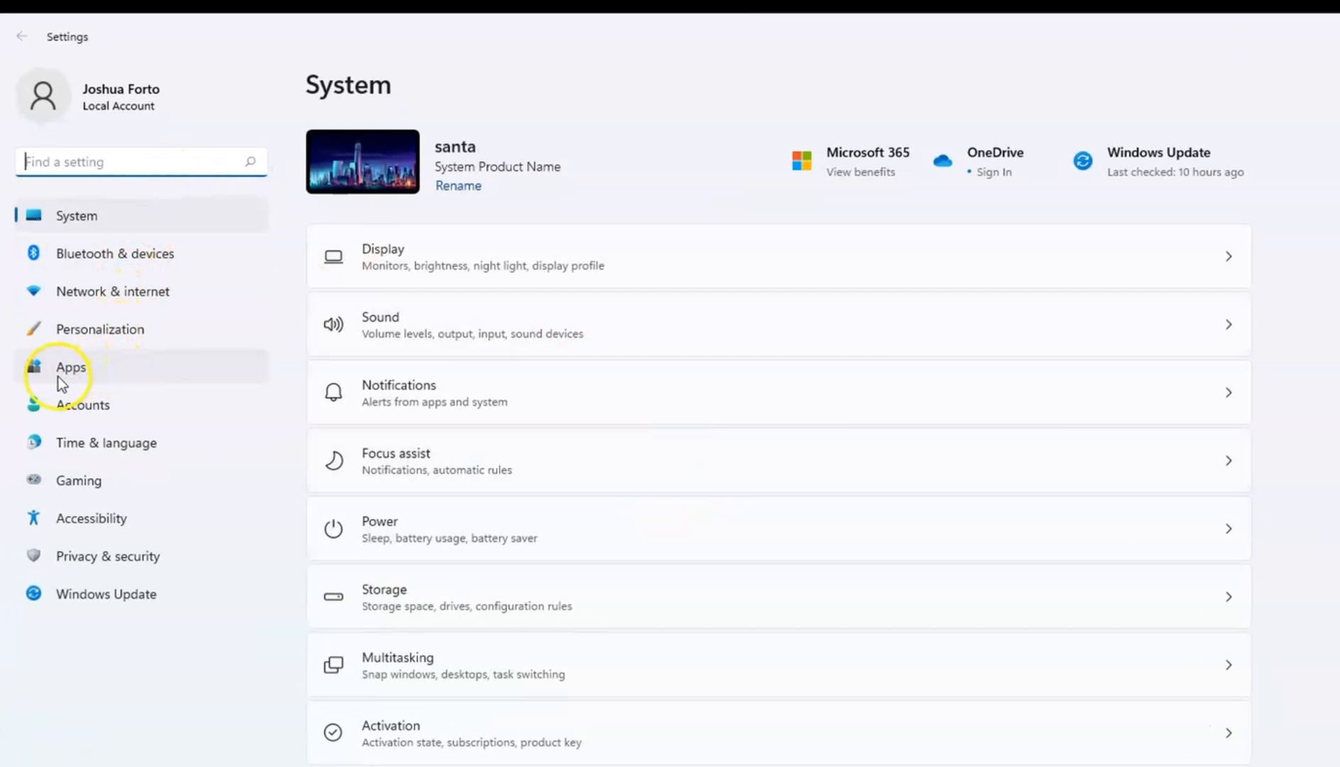
Go to the Apps section of Settings from the left sidebar.
{"action": "left_click", "coordinate": [71, 367]}
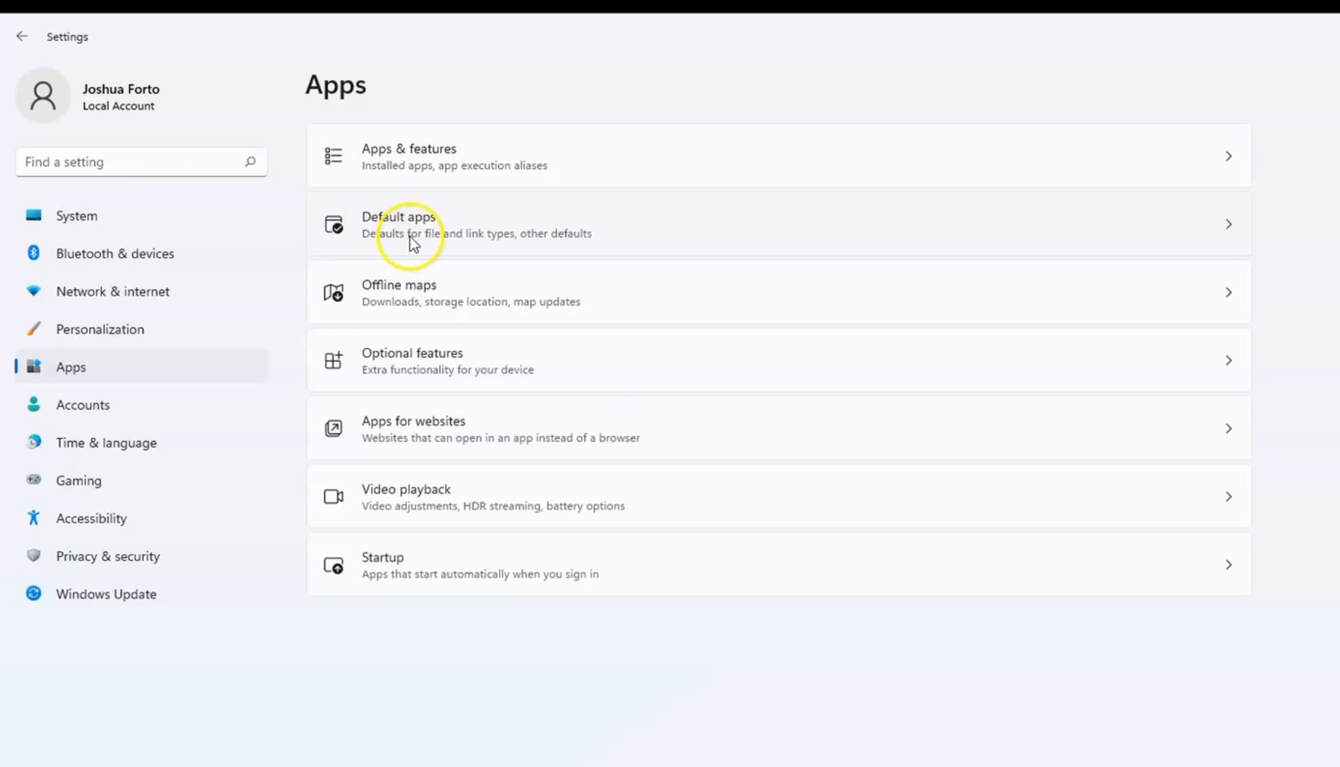
{"action": "mouse_move", "coordinate": [460, 195]}
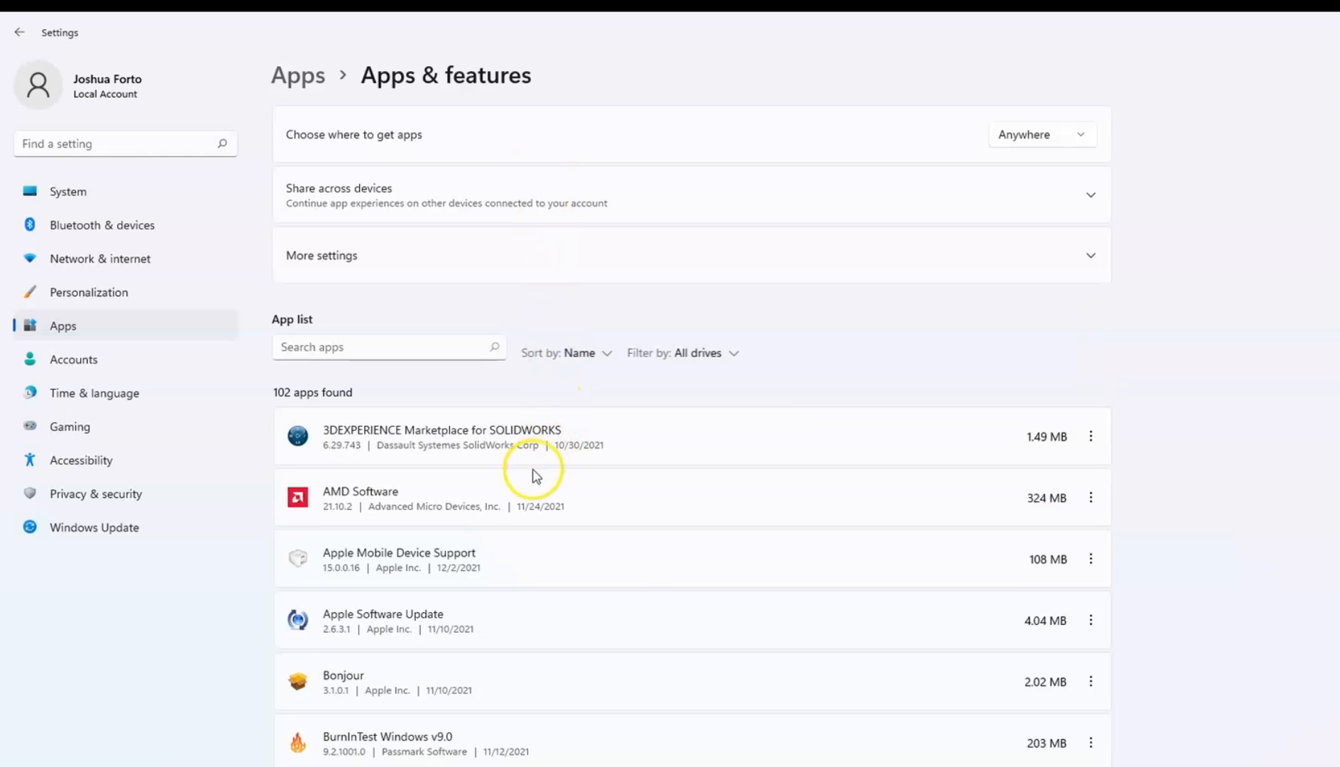
Scroll to BitTorrent in Apps & features and confirm Uninstall from its three-dot menu.
{"action": "scroll", "scroll_direction": "down", "scroll_amount": 3}
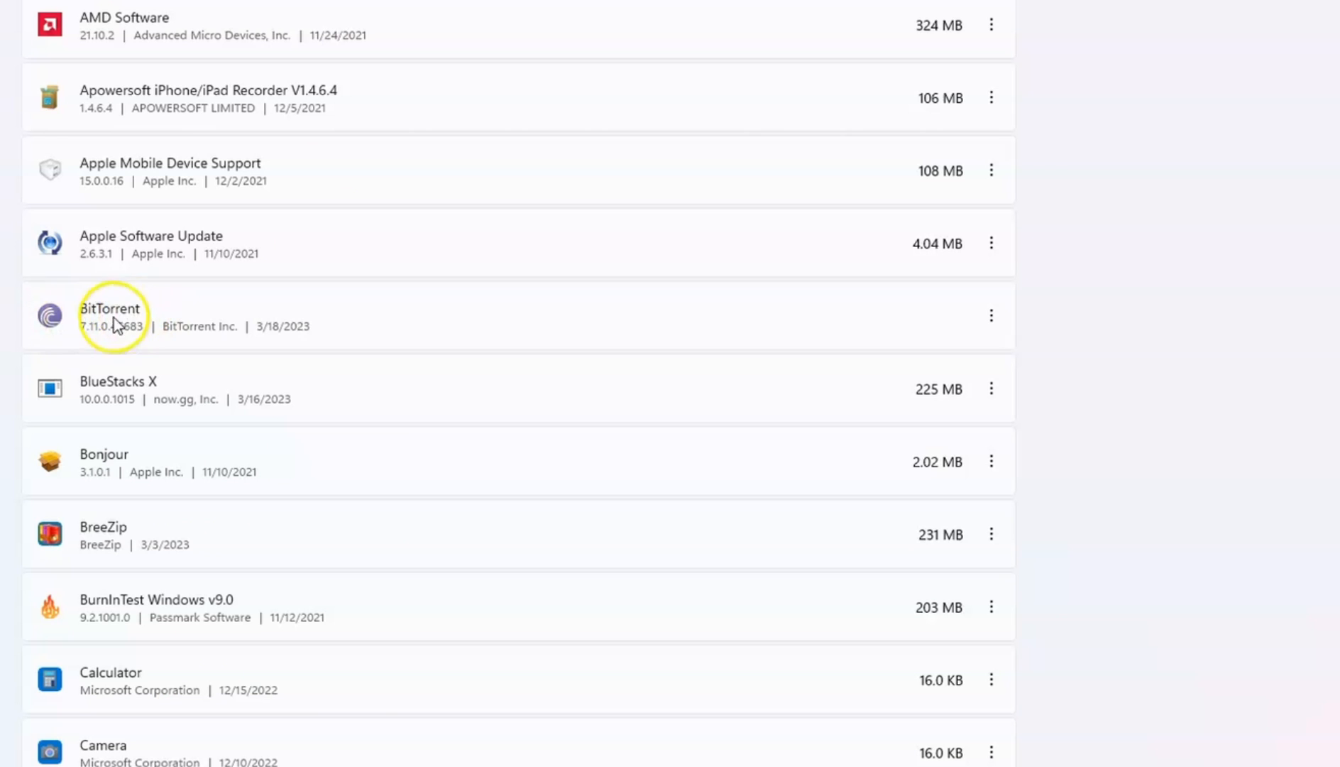
{"action": "left_click", "coordinate": [991, 315]}
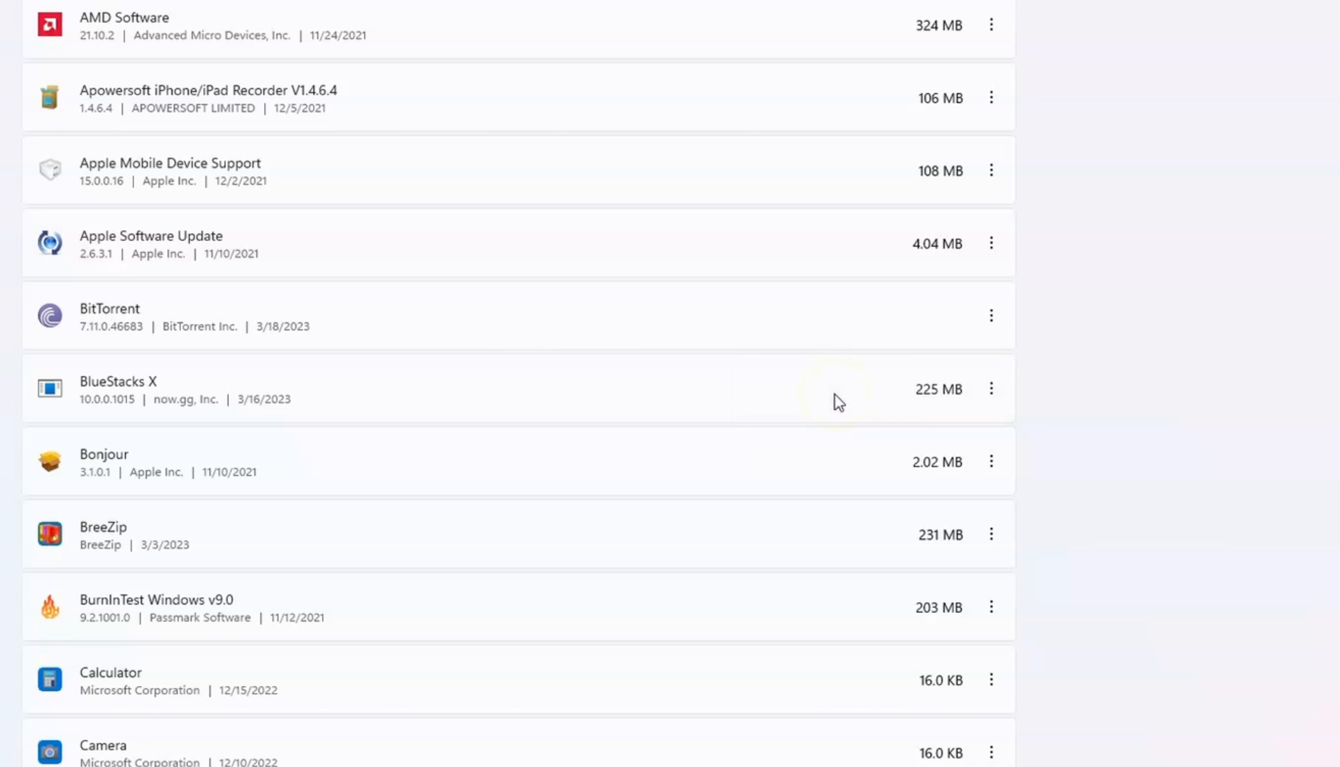
{"action": "left_click", "coordinate": [991, 389]}
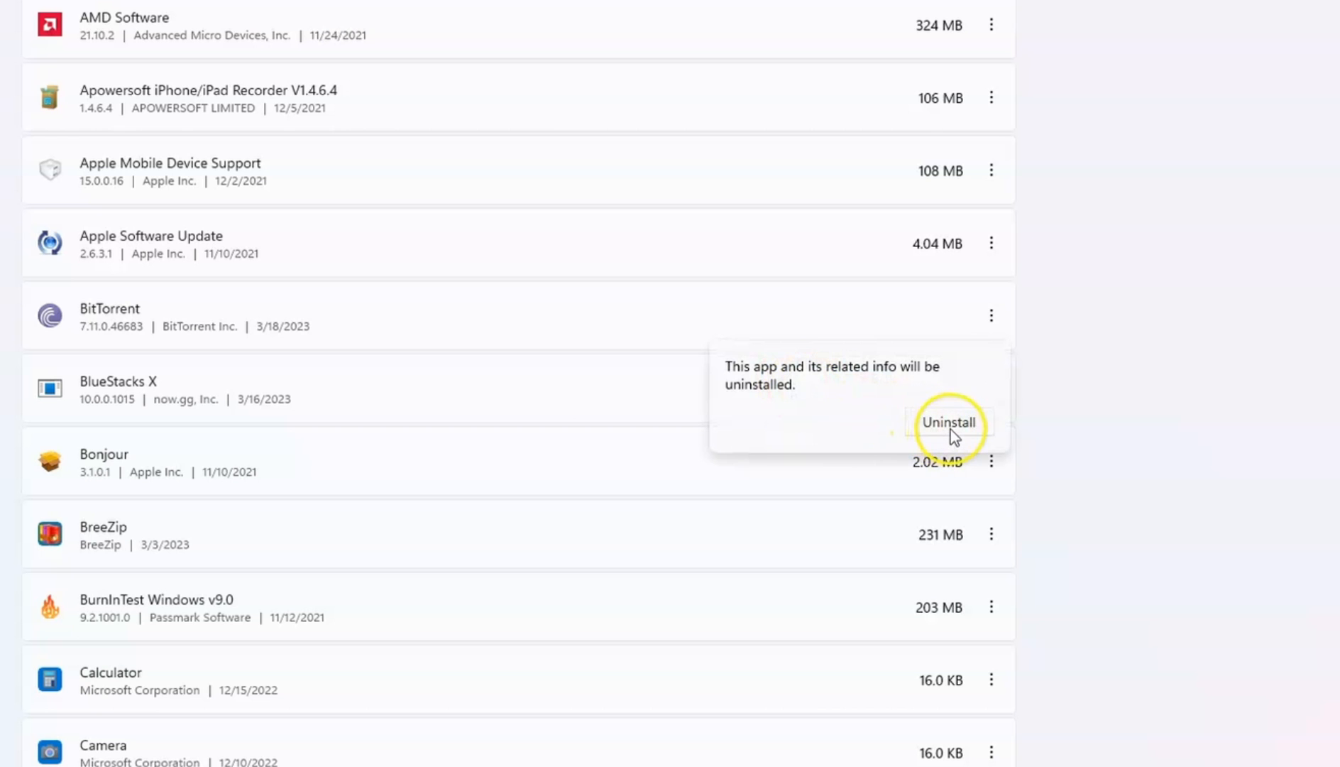
{"action": "left_click", "coordinate": [949, 422]}
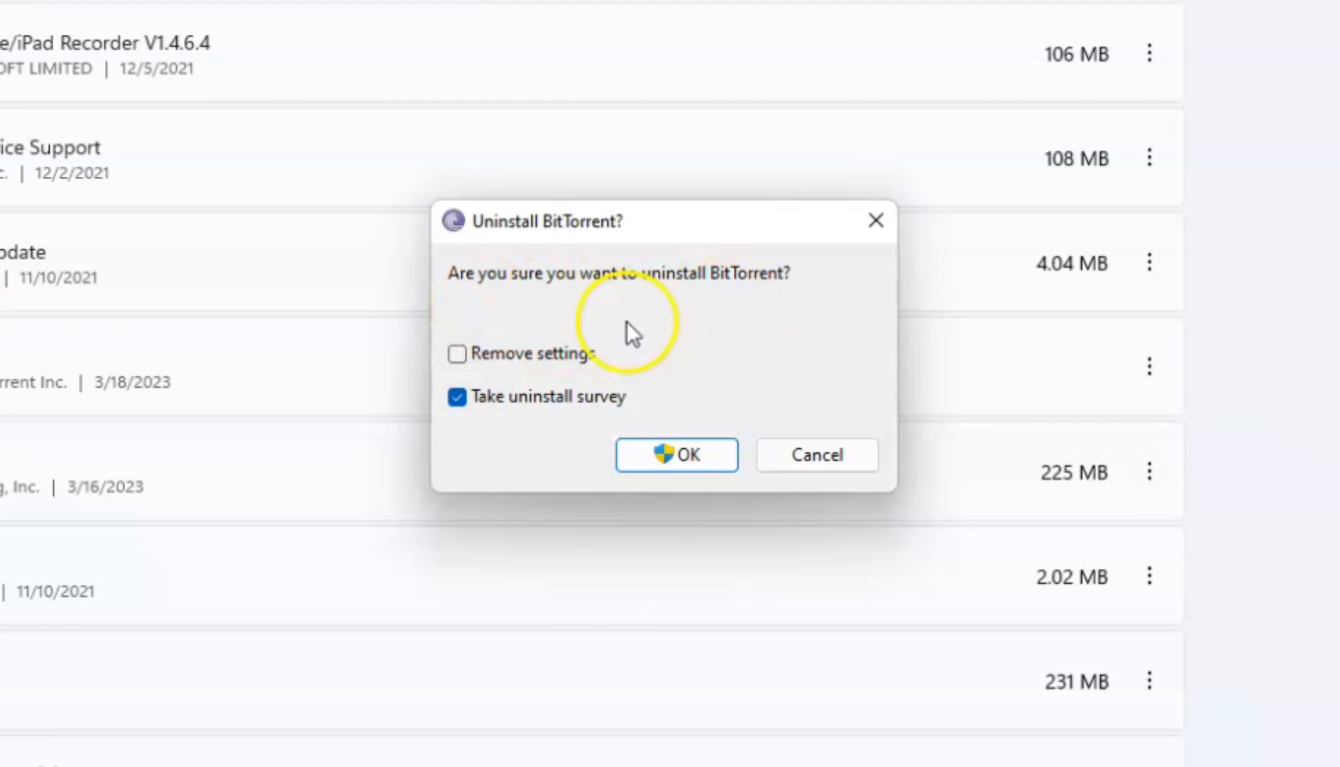
Tick Remove settings in the Uninstall BitTorrent dialog and confirm with OK.
{"action": "left_click", "coordinate": [456, 353]}
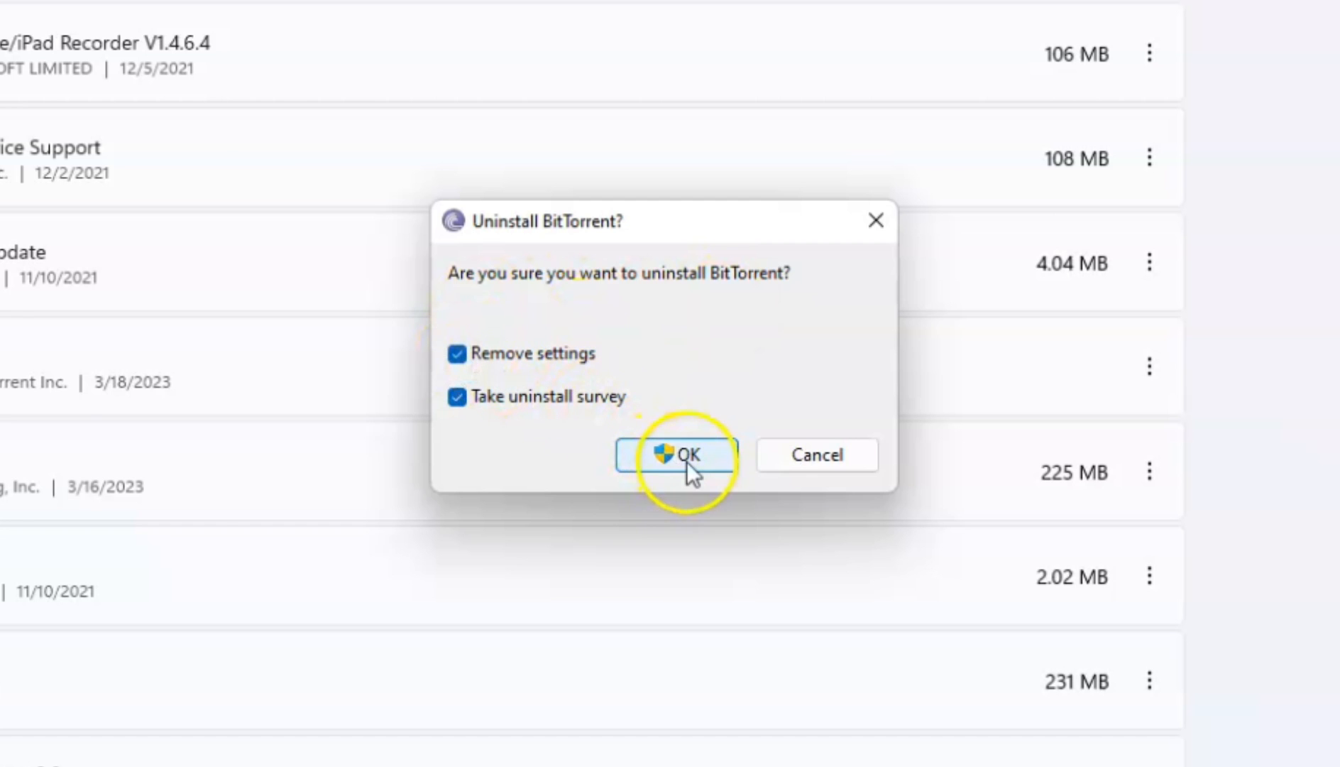
{"action": "left_click", "coordinate": [675, 454]}
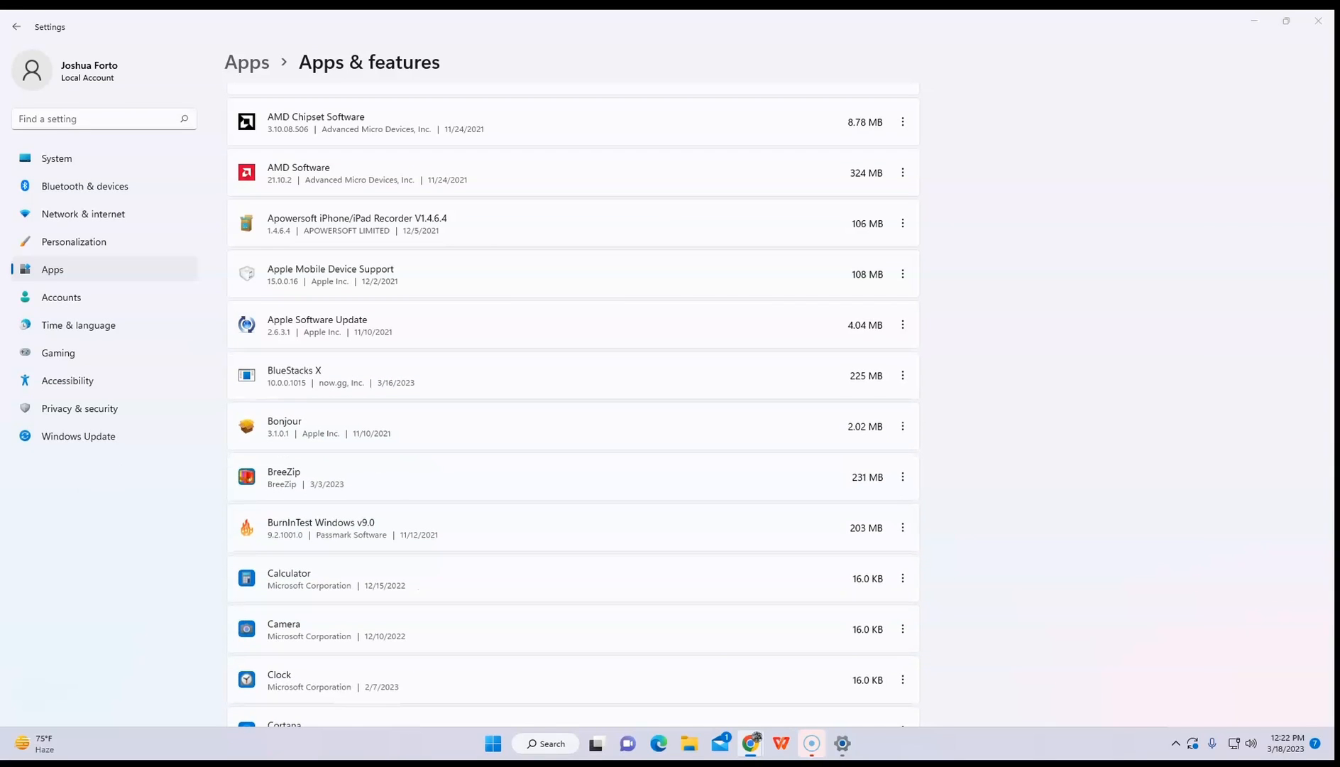
{"action": "mouse_move", "coordinate": [358, 371]}
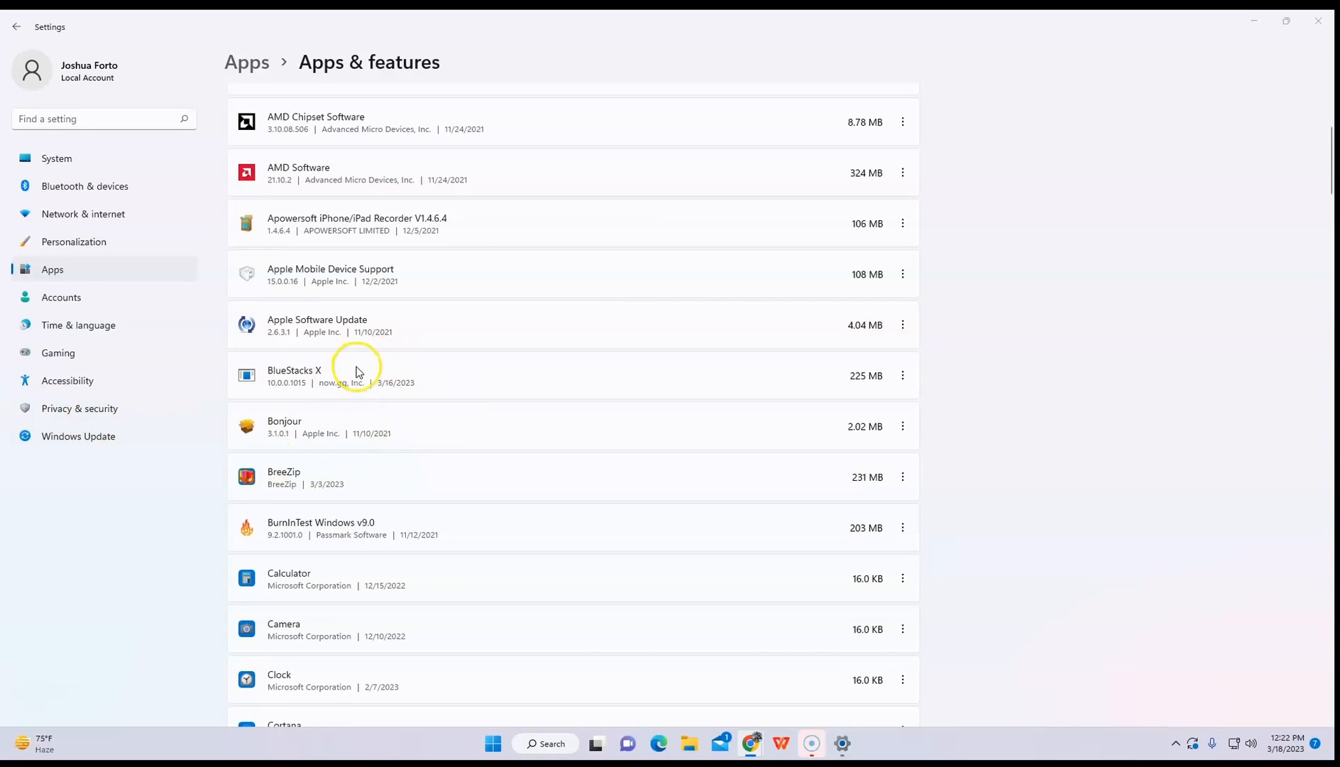